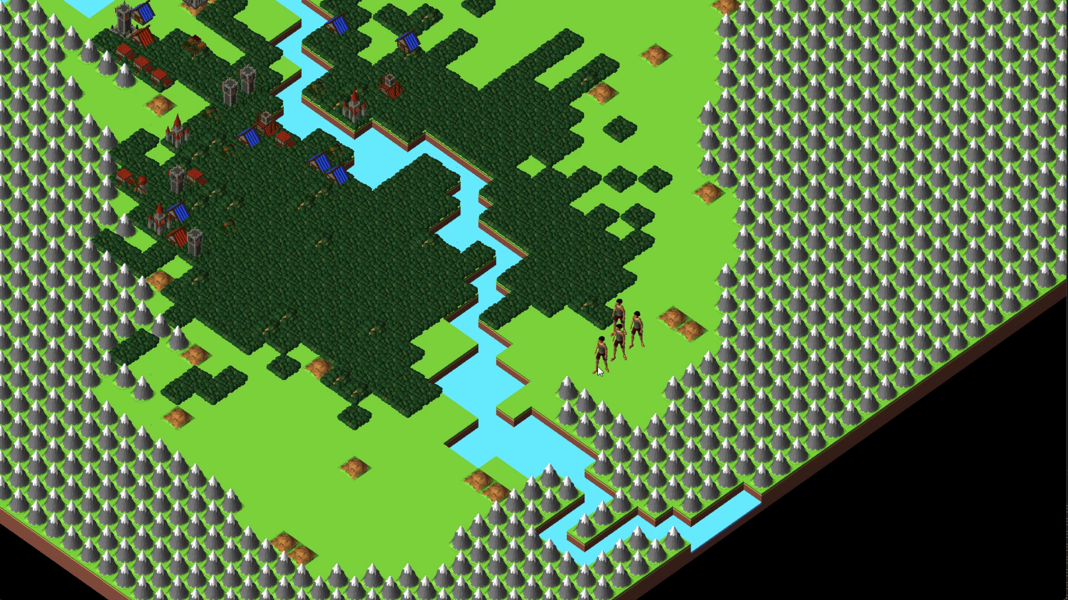
Step: Move the selected villager east to the dirt patch, then west to the riverbank tile near the forest
click(680, 316)
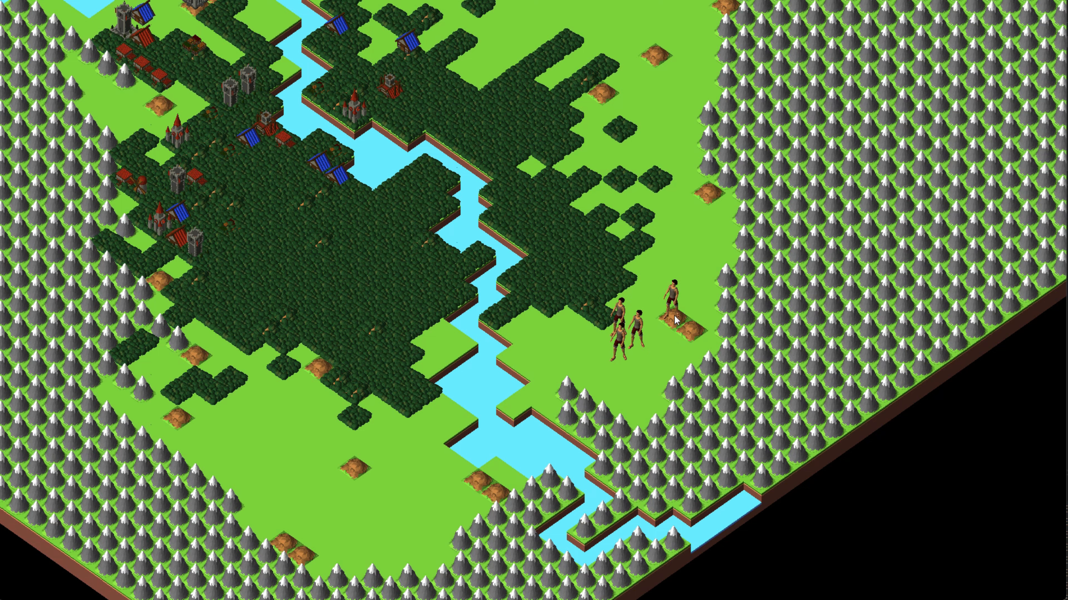
click(493, 357)
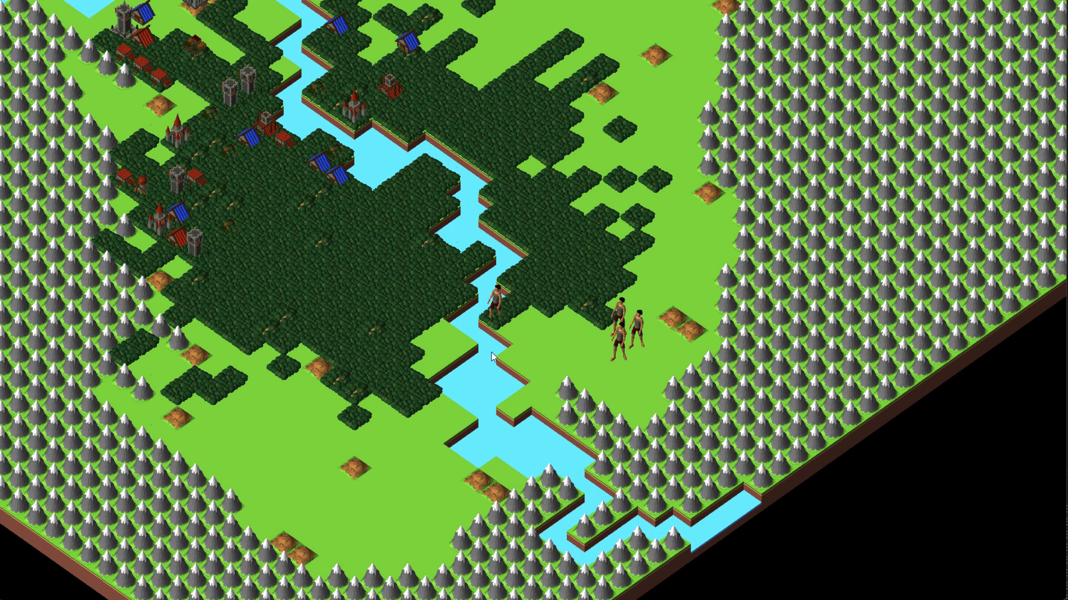